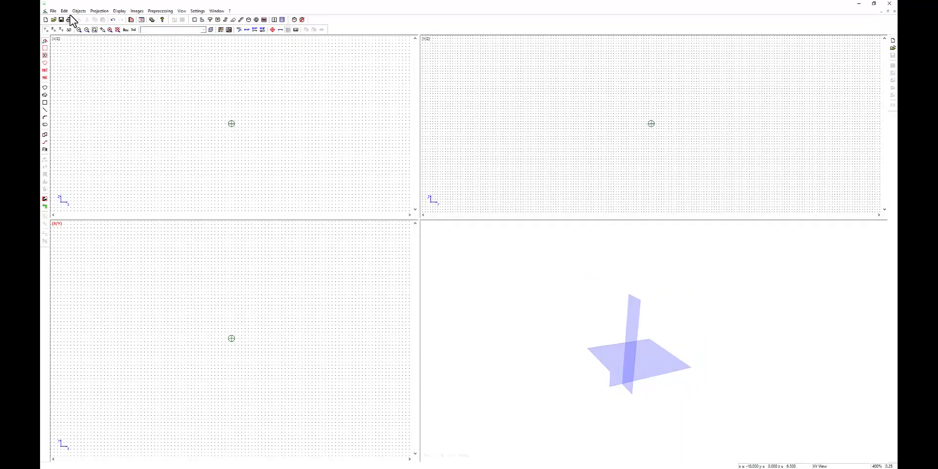
Step: Set the default wall height to 3 m relative to the current plane
left_click(64, 11)
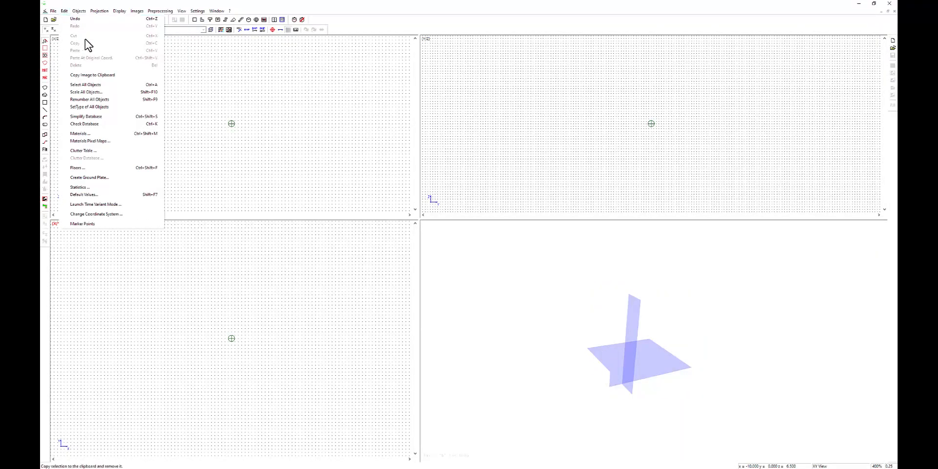
left_click(83, 195)
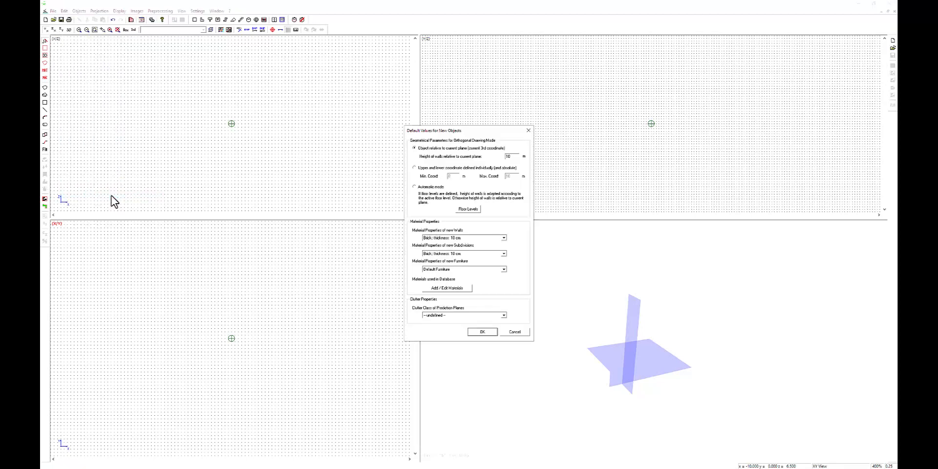
left_click(508, 157)
type("3")
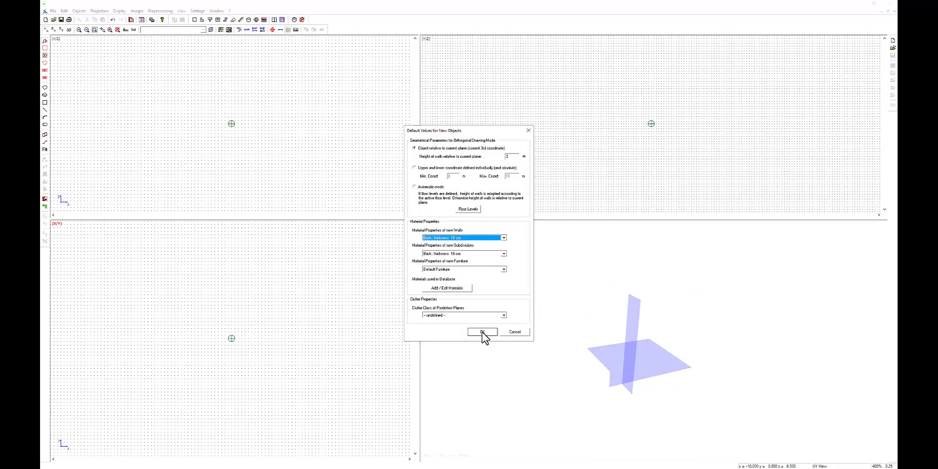
left_click(482, 332)
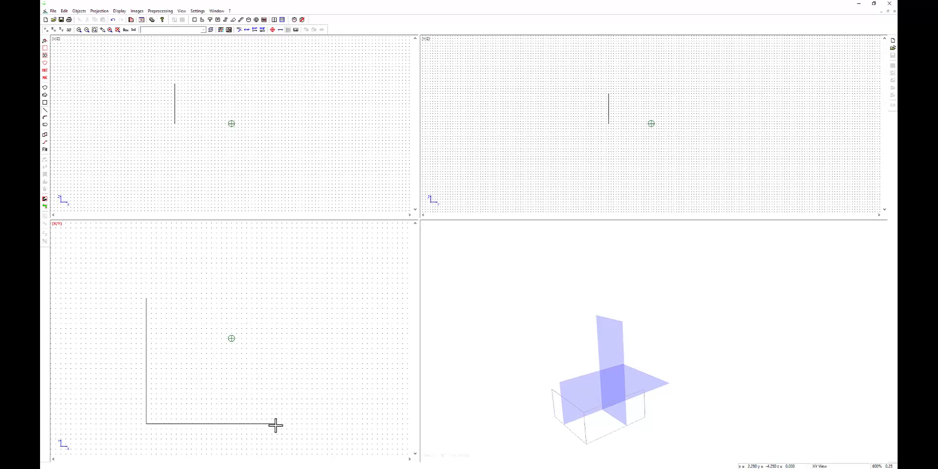
Step: Draw the bottom outer wall of the floor plan in the XY view
left_click_drag(275, 426, 151, 298)
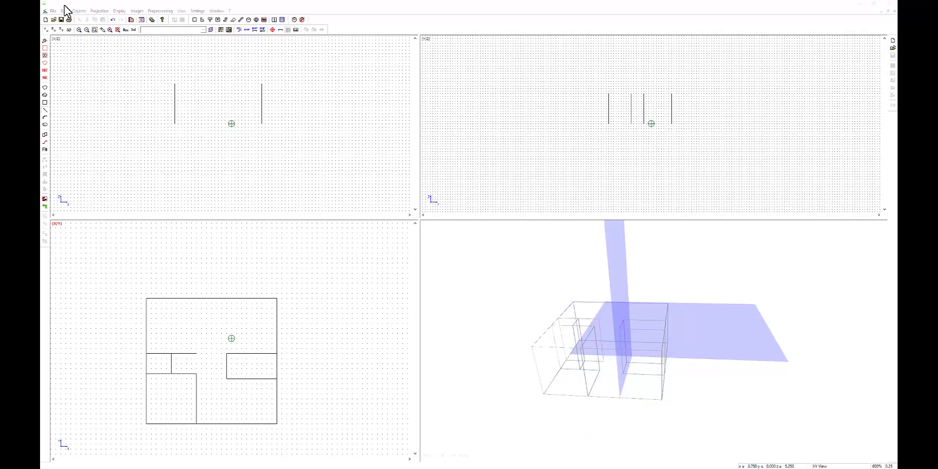
Step: Change the new-object defaults to 2.5 m wall height with wooden subdivisions
left_click(63, 11)
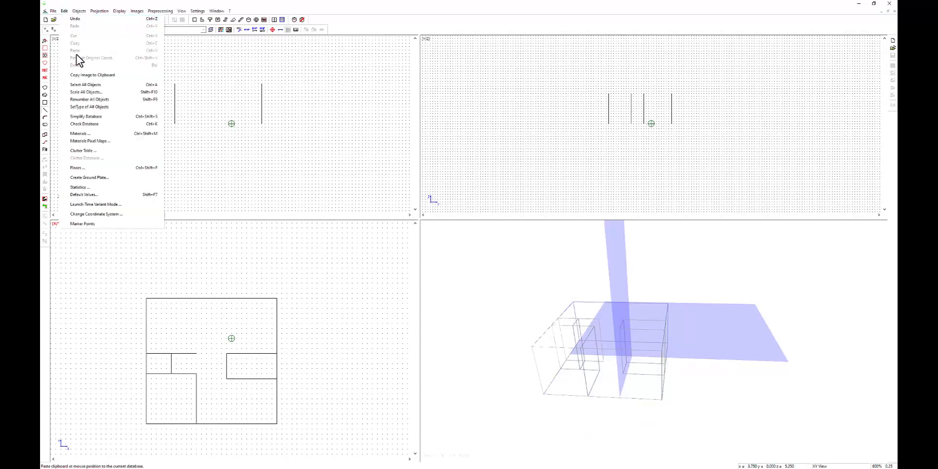
left_click(84, 194)
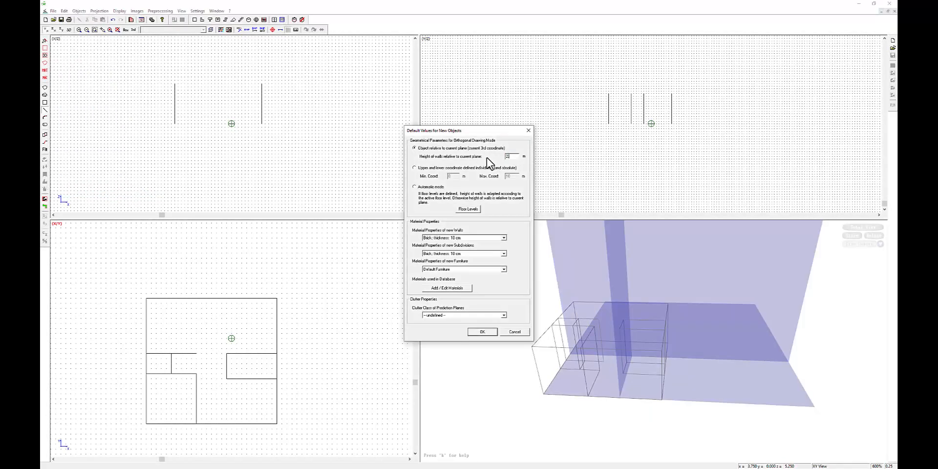
left_click(503, 253)
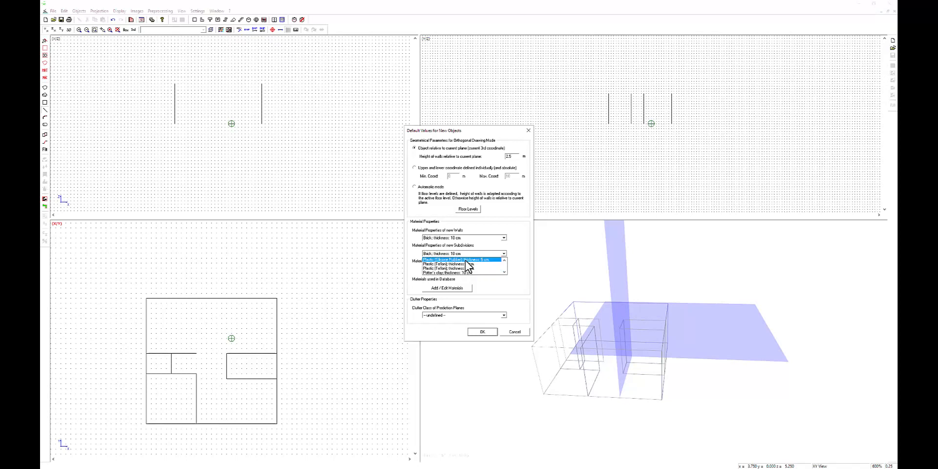
scroll("down", 3)
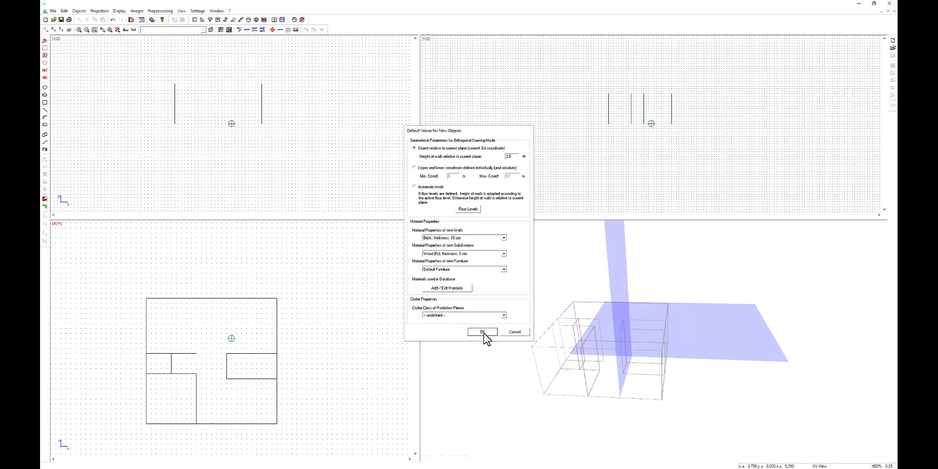
left_click(482, 333)
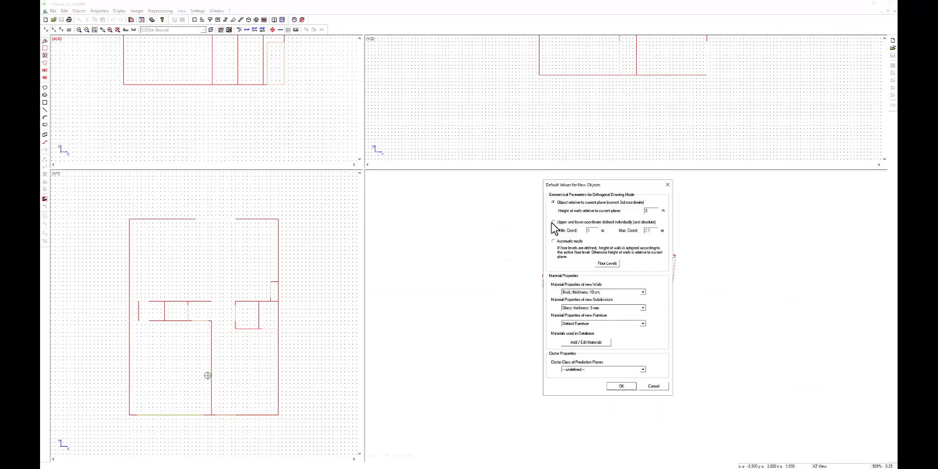
Step: Define new walls with individual absolute coordinates, Min 3 m and Max 6 m
left_click(554, 221)
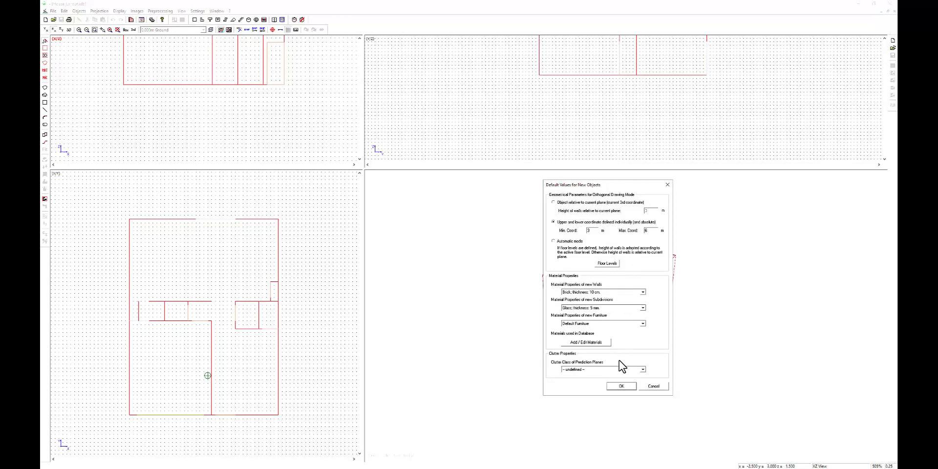
left_click(621, 386)
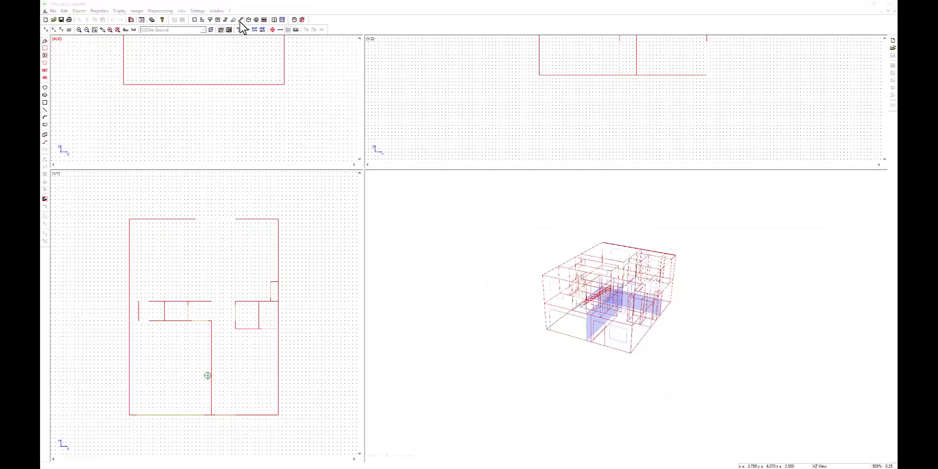
Step: Place a staircase and accept the default stair settings
left_click(238, 30)
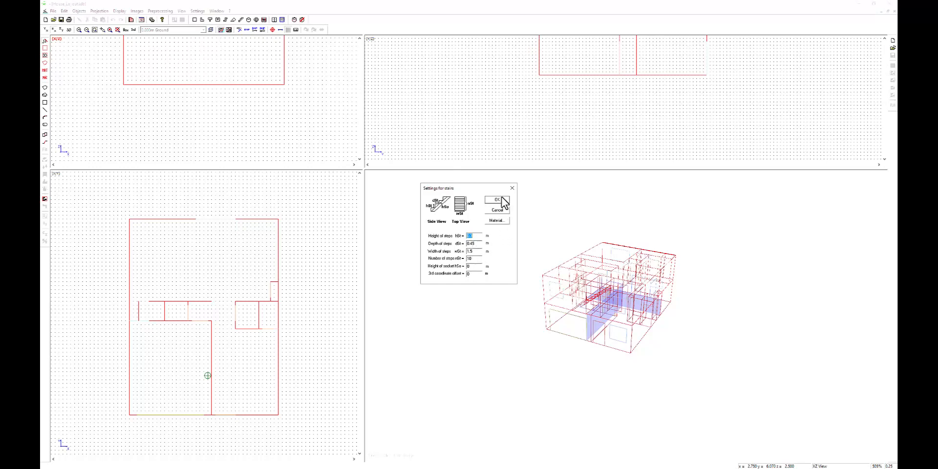
left_click(497, 199)
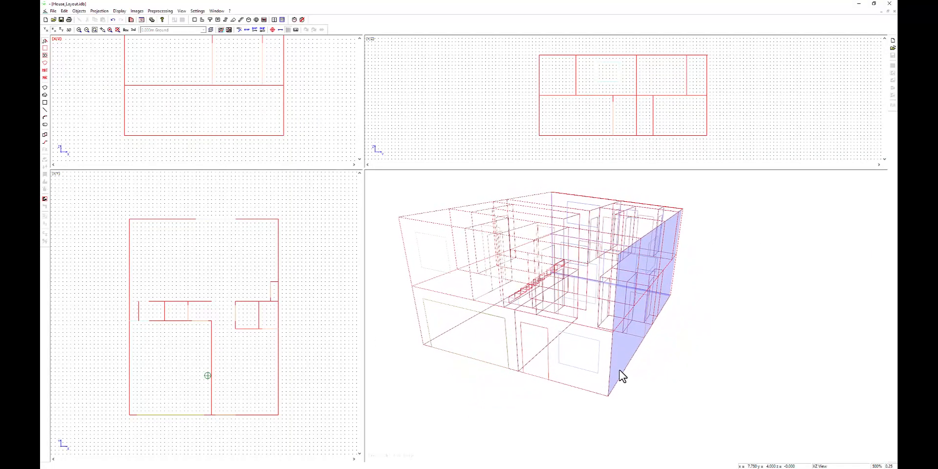
left_click_drag(622, 375, 751, 371)
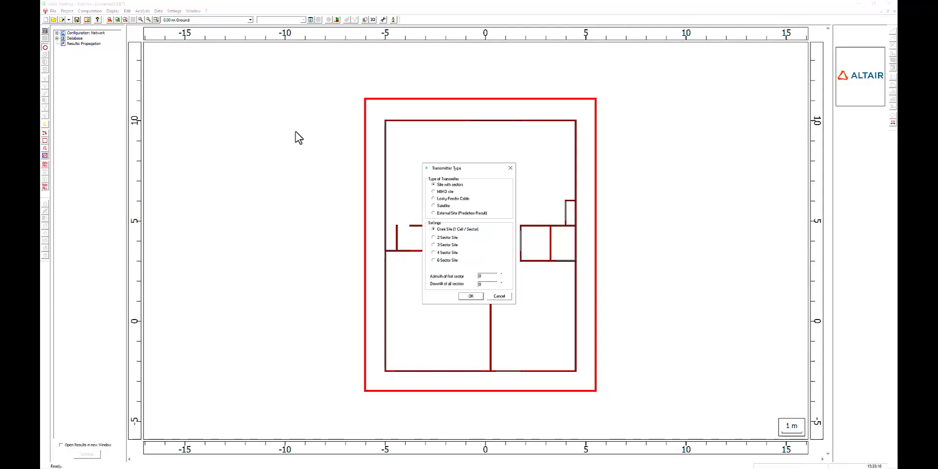
Step: Place a single-sector Site 1 with an omnidirectional 2400 MHz antenna in the upper-left room
left_click(470, 296)
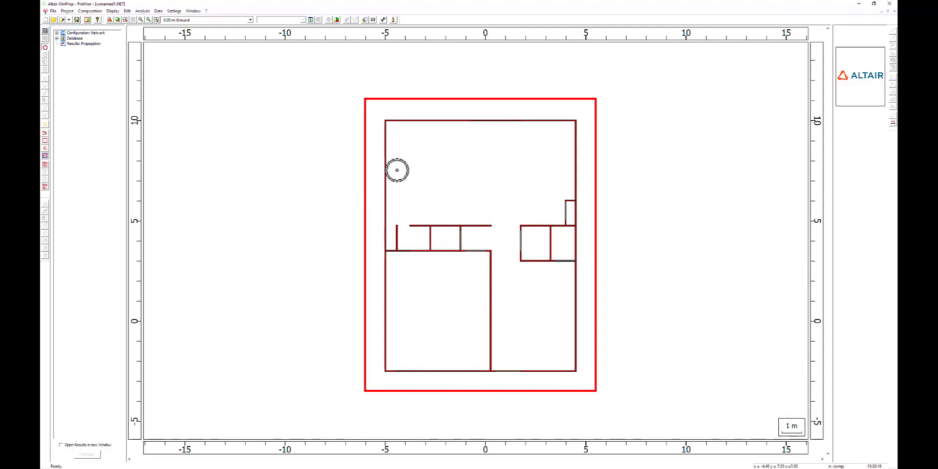
double_click(396, 170)
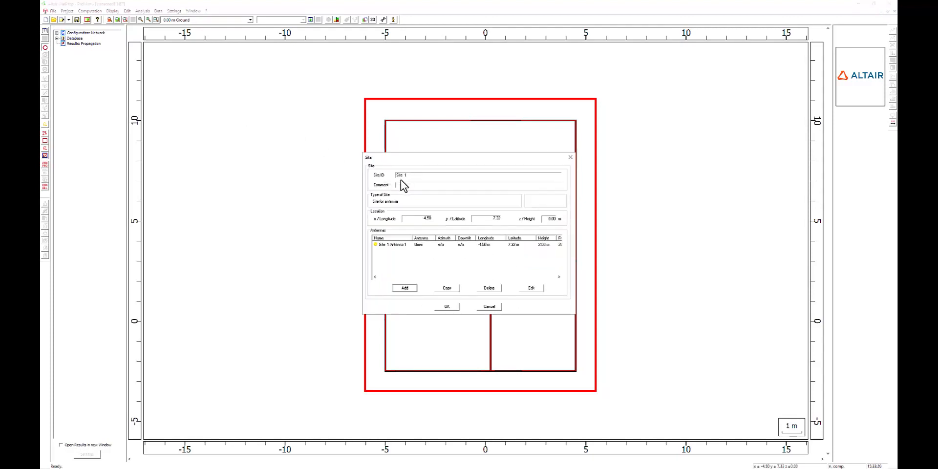
left_click(530, 287)
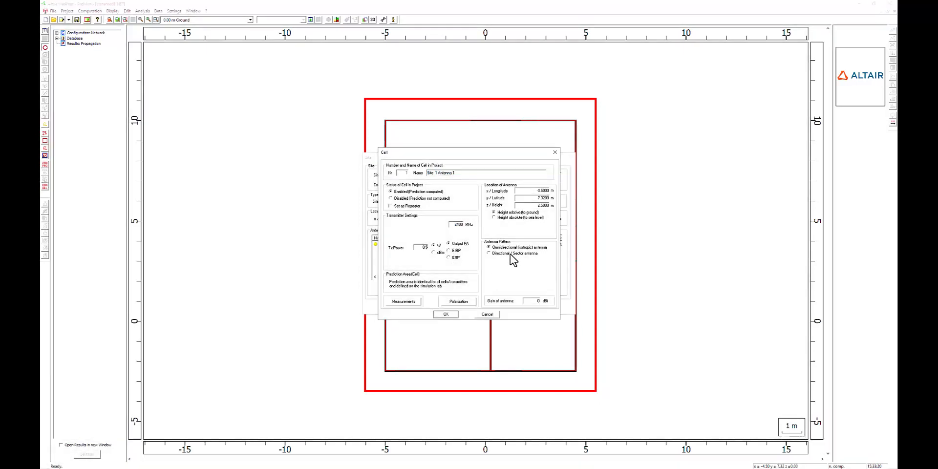
left_click(445, 314)
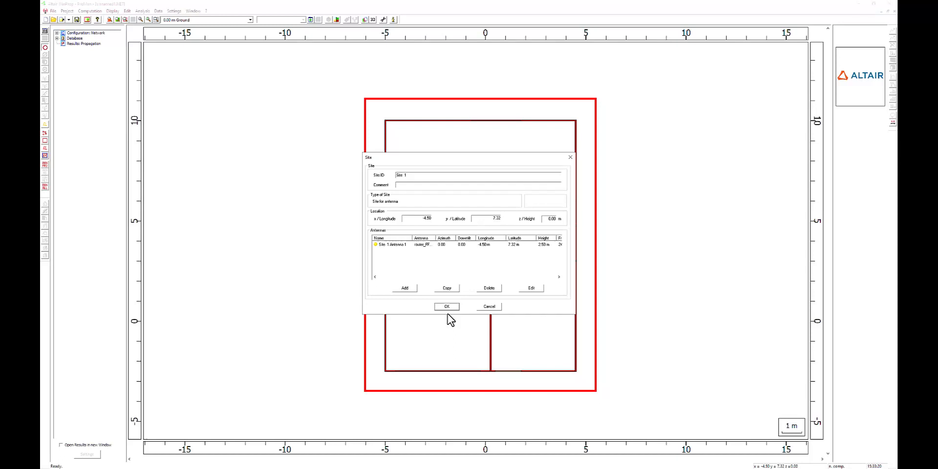
left_click(446, 306)
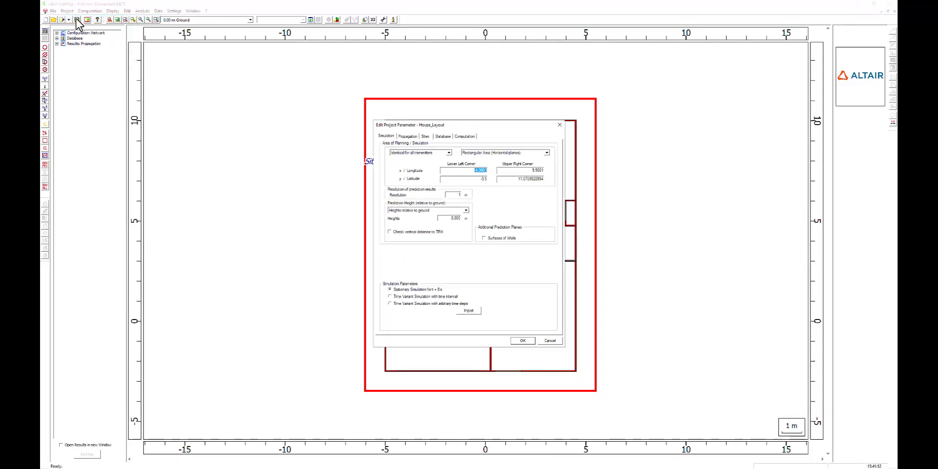
Step: Select Standard Ray Tracing as the prediction model in the project parameters
left_click(408, 136)
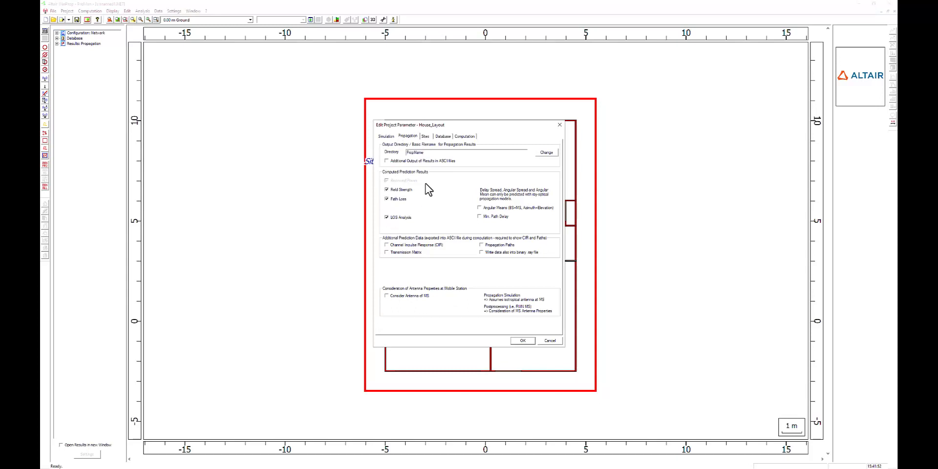
left_click(463, 136)
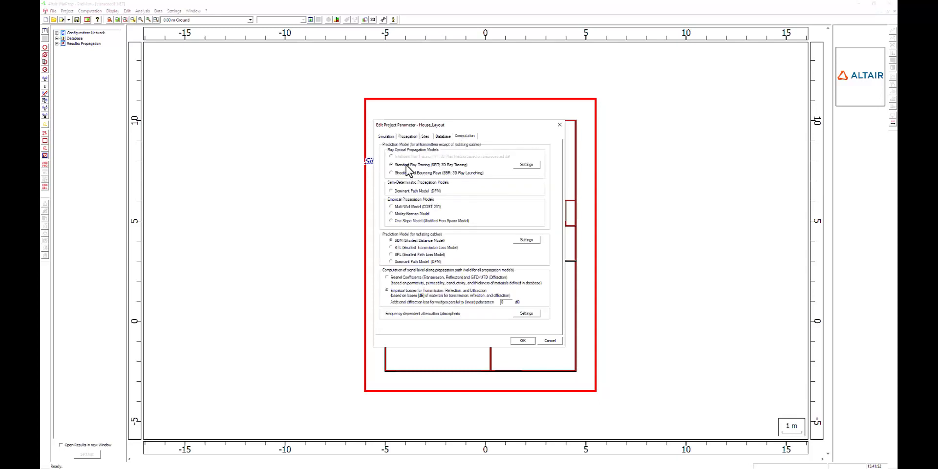
left_click(521, 340)
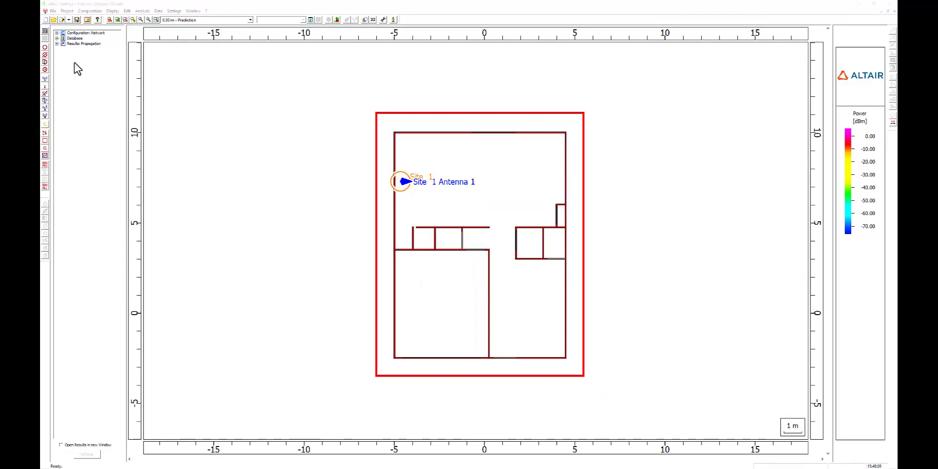
Step: Show the Power result for Site 1 Antenna 1 from the propagation results tree
left_click(58, 43)
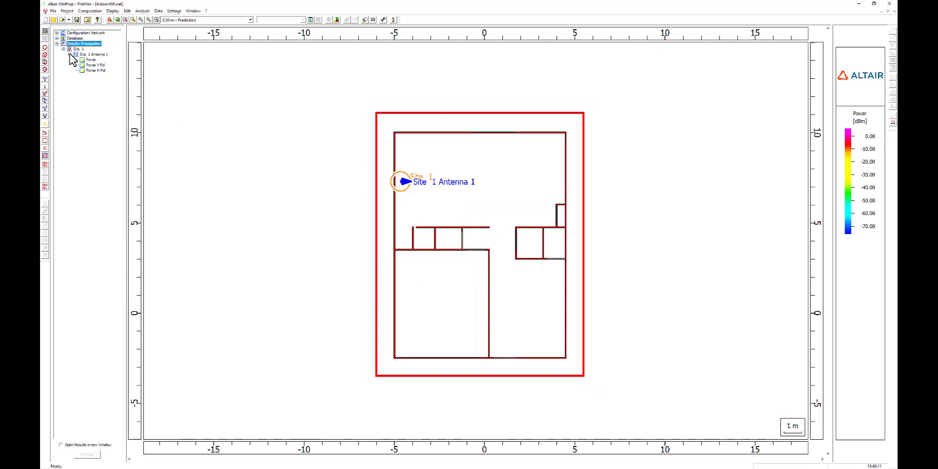
left_click(91, 60)
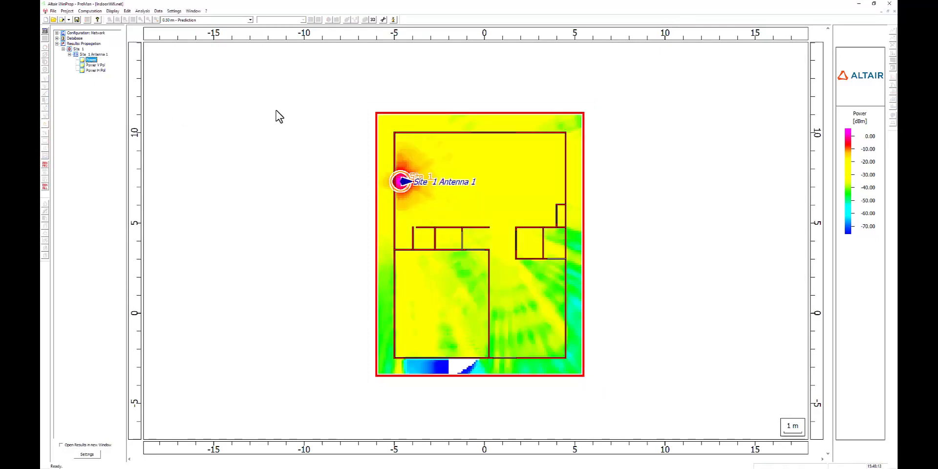
left_click(373, 19)
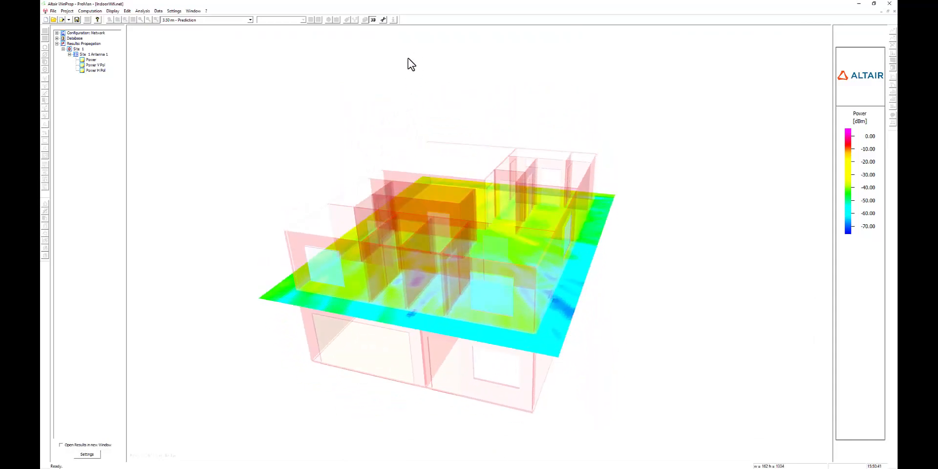
Step: Orbit the 3D view to look down on the power coverage map and walls
left_click_drag(410, 64, 401, 276)
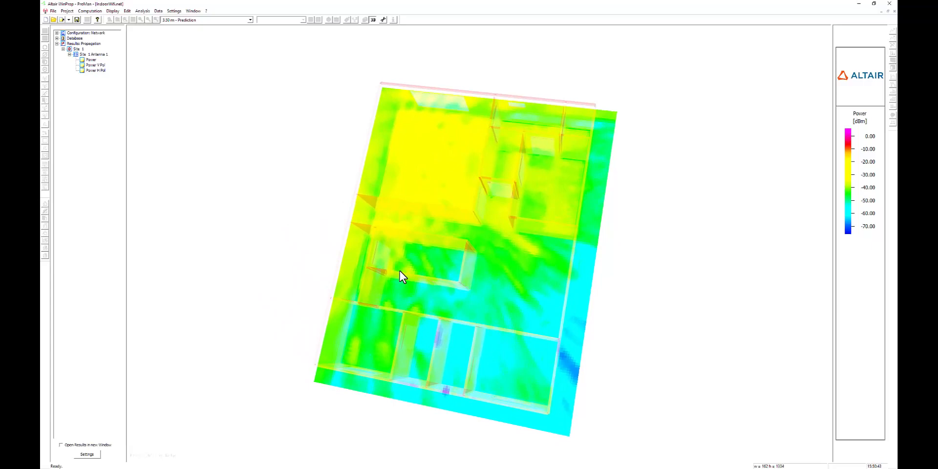
mouse_move(455, 247)
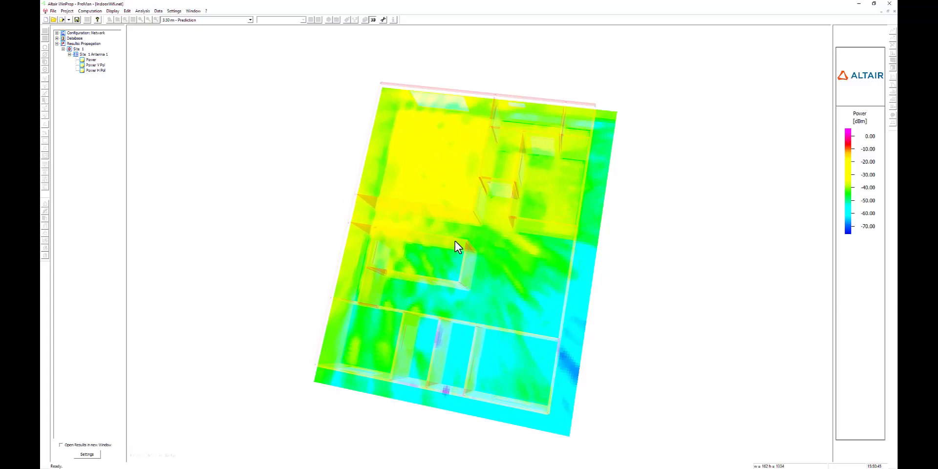
left_click_drag(456, 247, 624, 360)
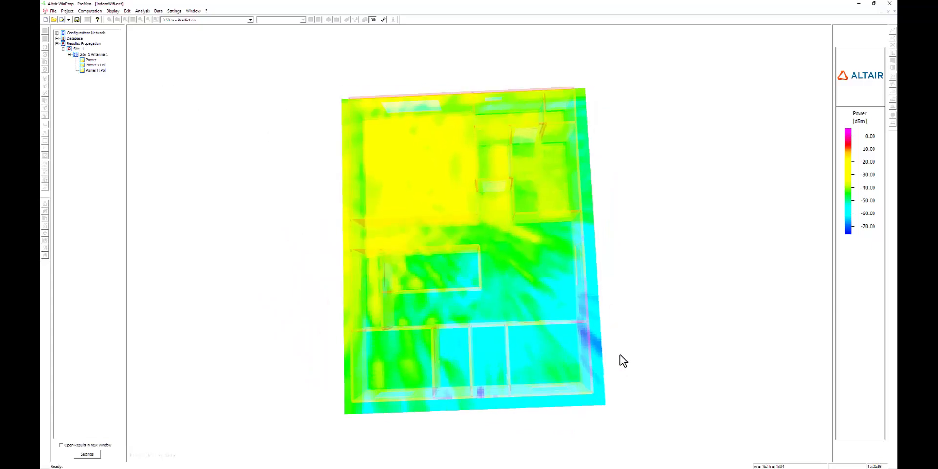